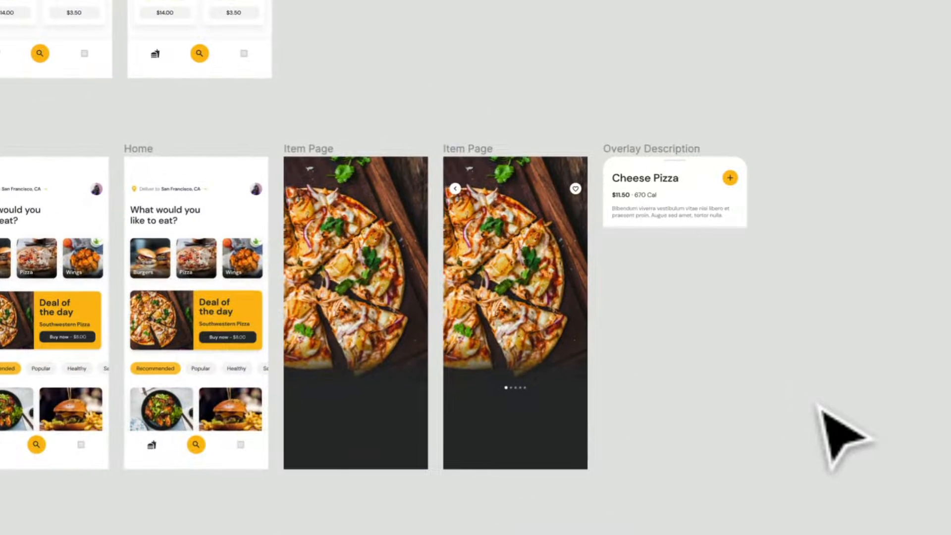
mouse_move(692, 316)
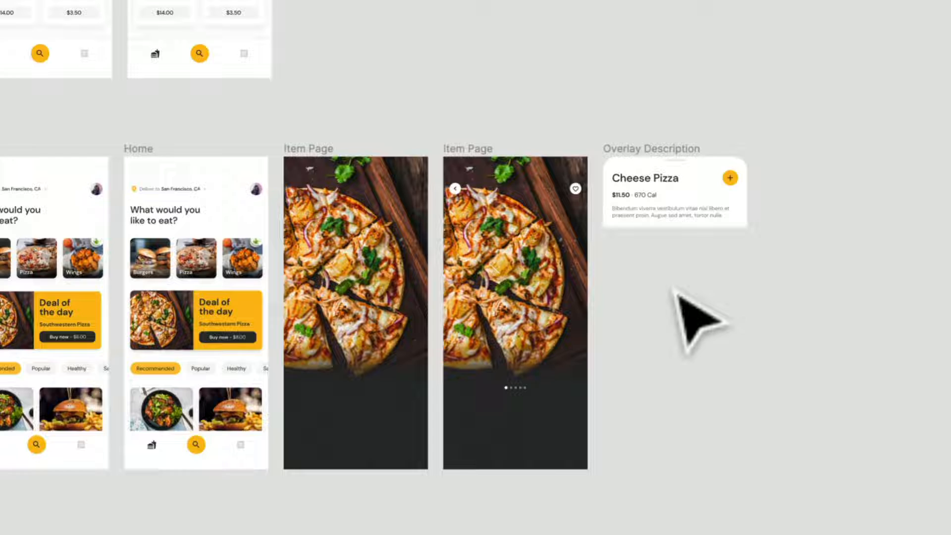
mouse_move(692, 313)
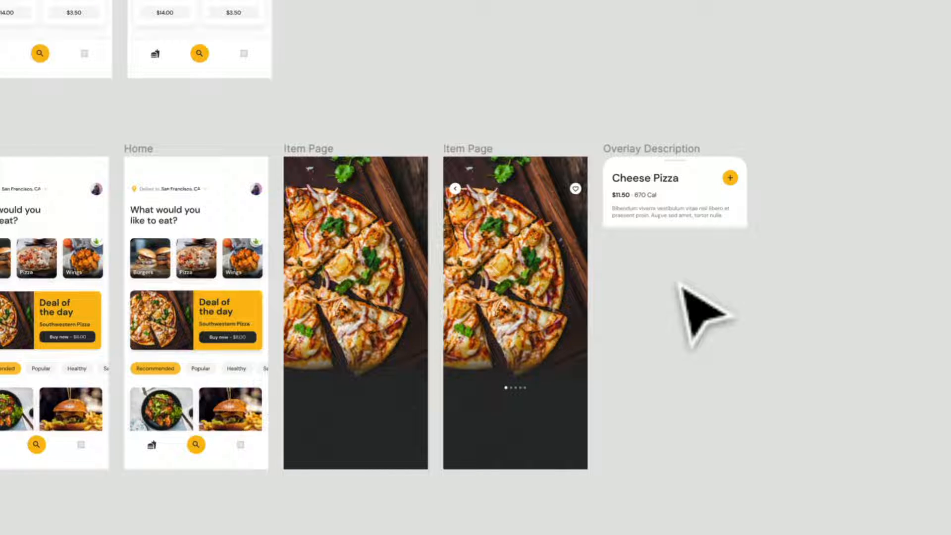
mouse_move(700, 309)
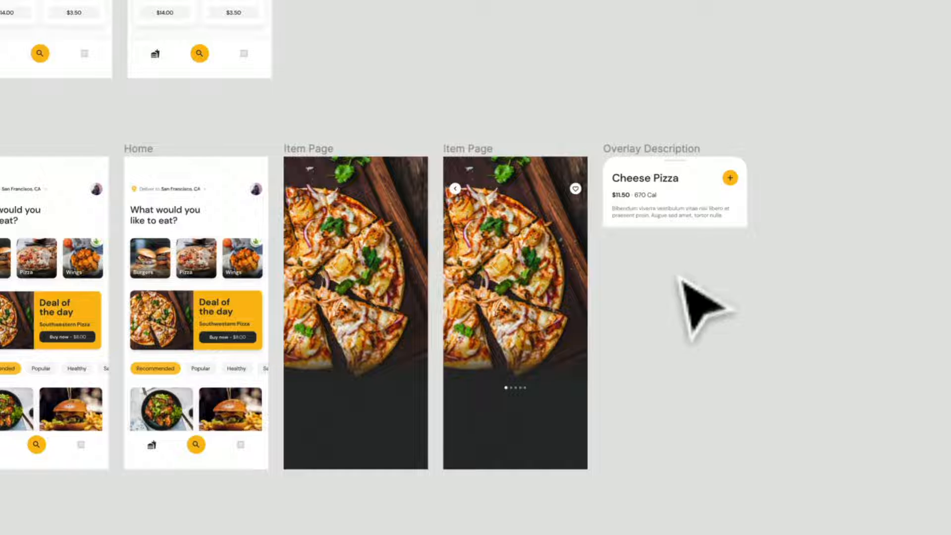
Paste the Overlay Description card into the Item Page at the bottom
click(674, 195)
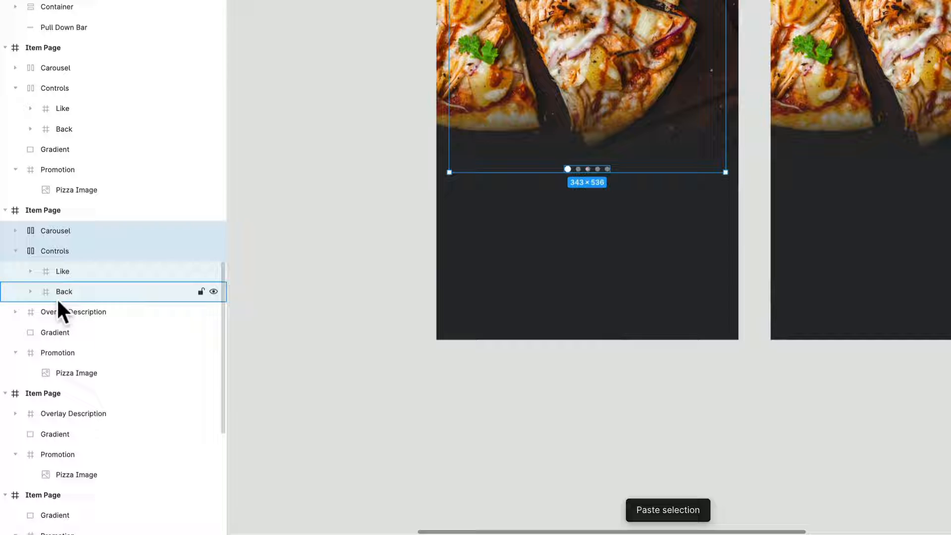
click(73, 312)
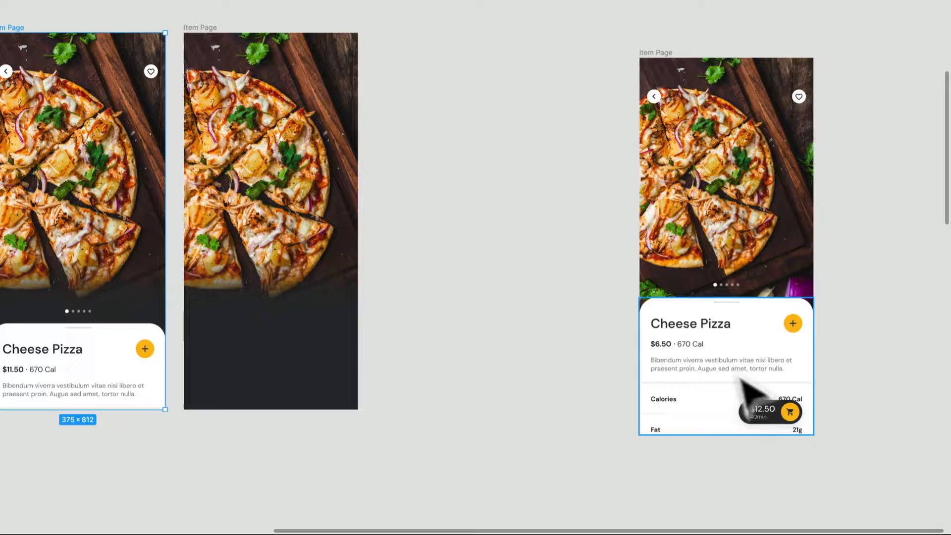
mouse_move(703, 237)
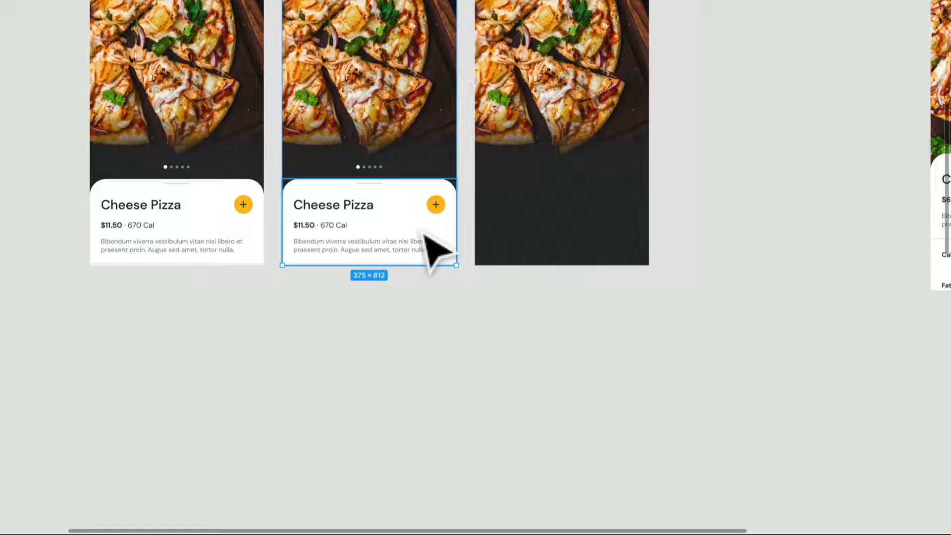
mouse_move(413, 224)
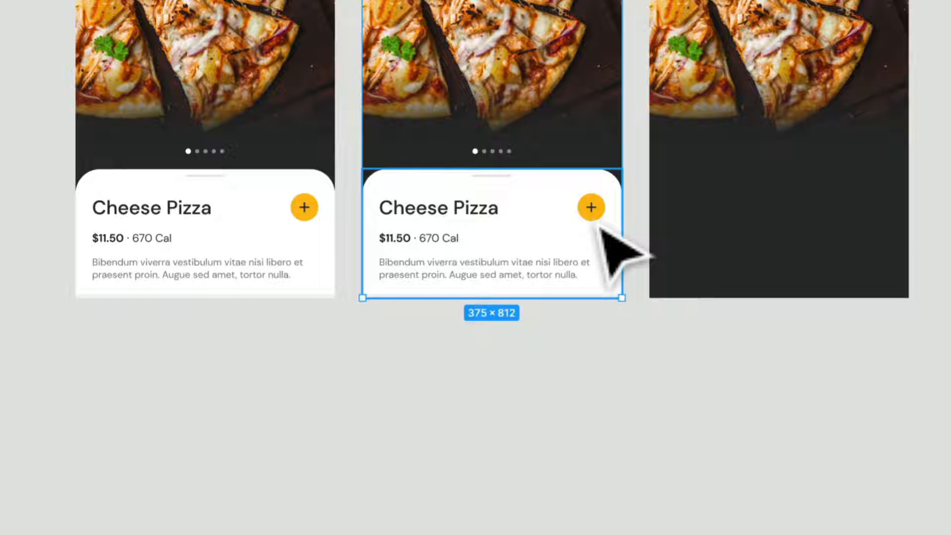
mouse_move(511, 249)
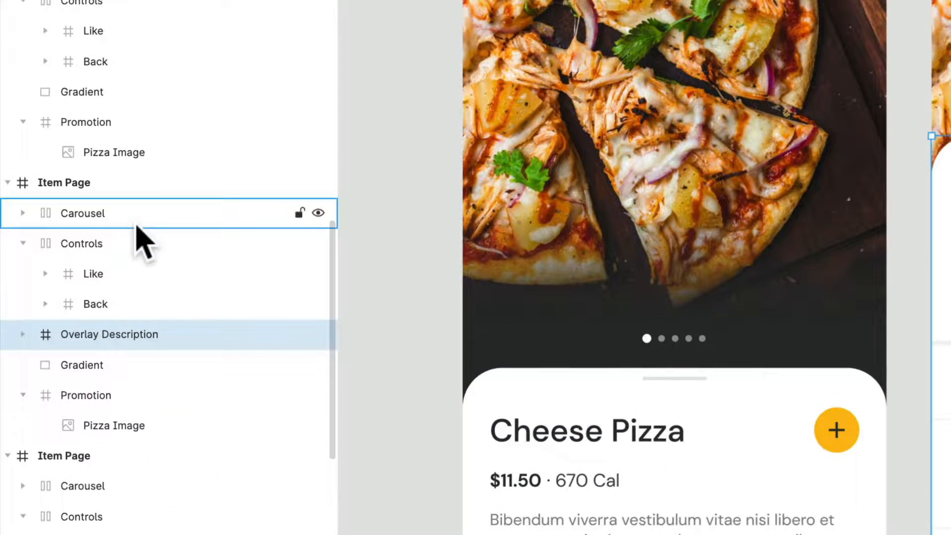
Raise the second Item Page's overlay to reveal calories, fat and saturated fat rows
click(82, 213)
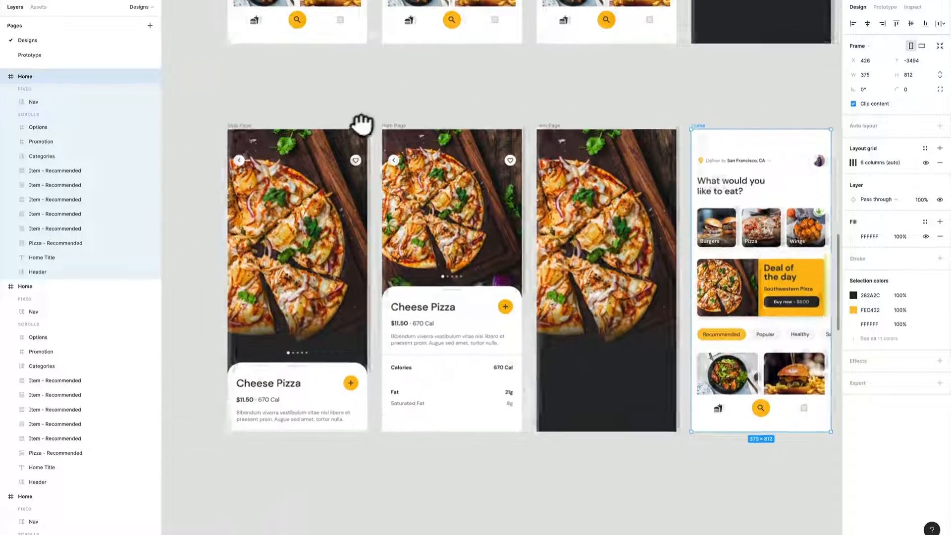
Make the first overlay On drag smart-animate to the expanded Item Page, ease out 350ms
click(886, 6)
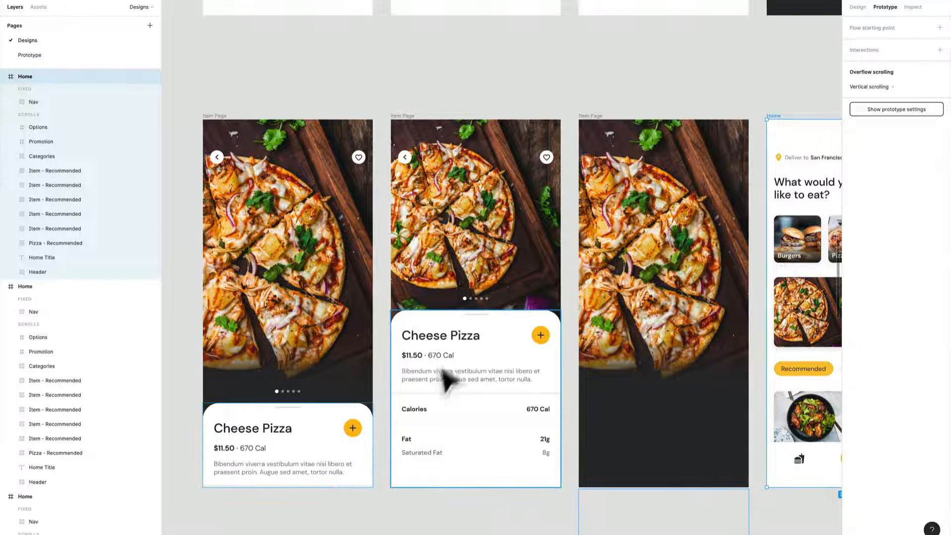
mouse_move(437, 451)
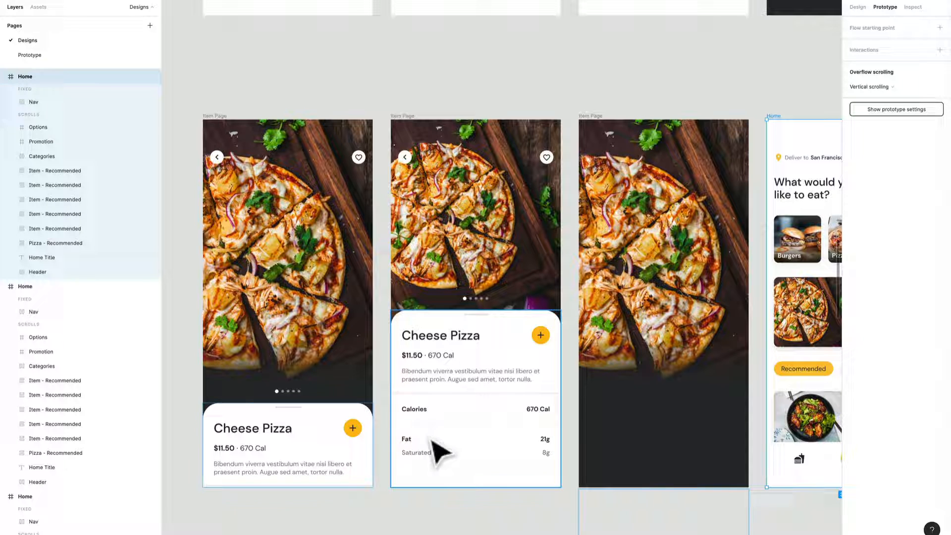
click(287, 446)
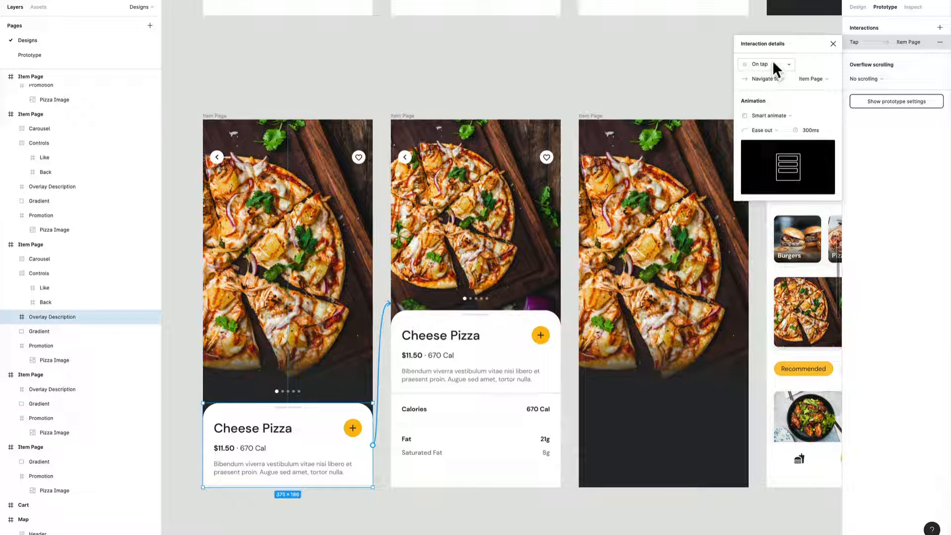
click(766, 64)
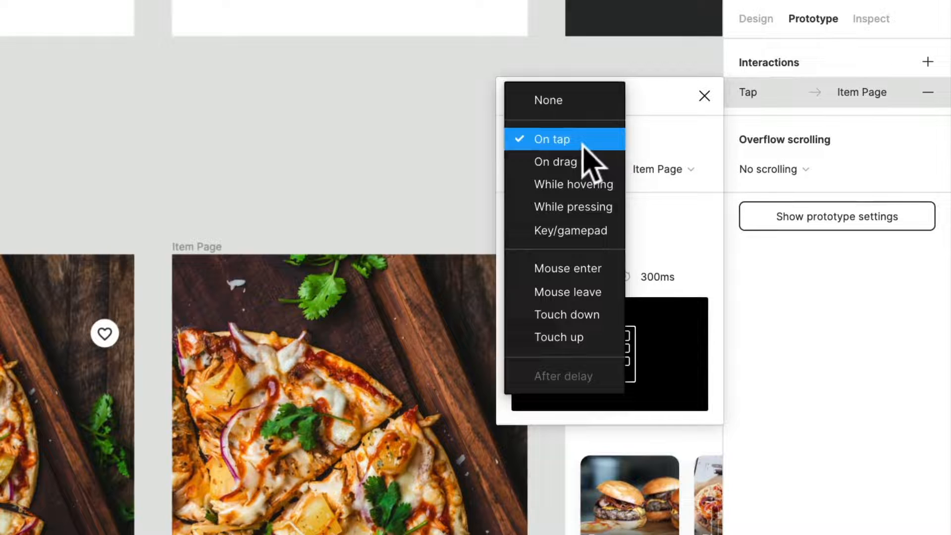
click(555, 162)
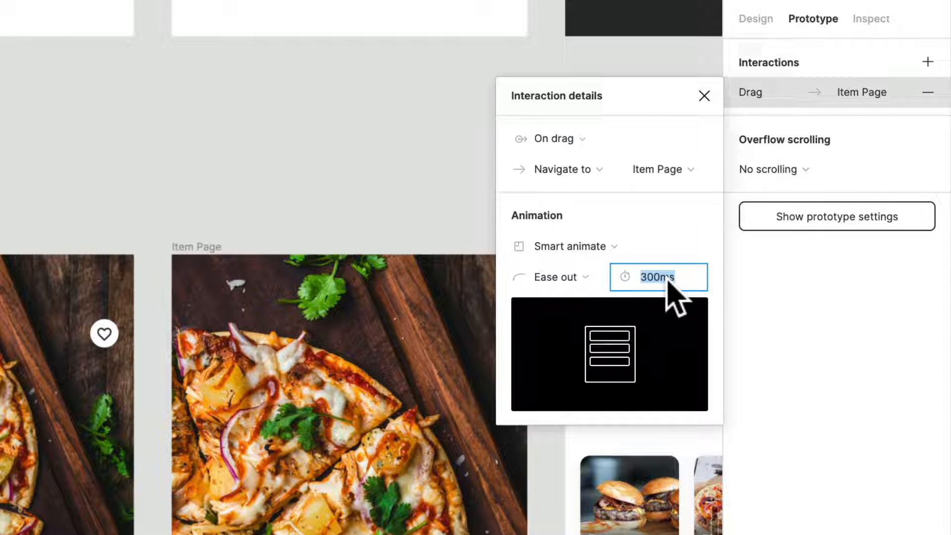
text(350ms)
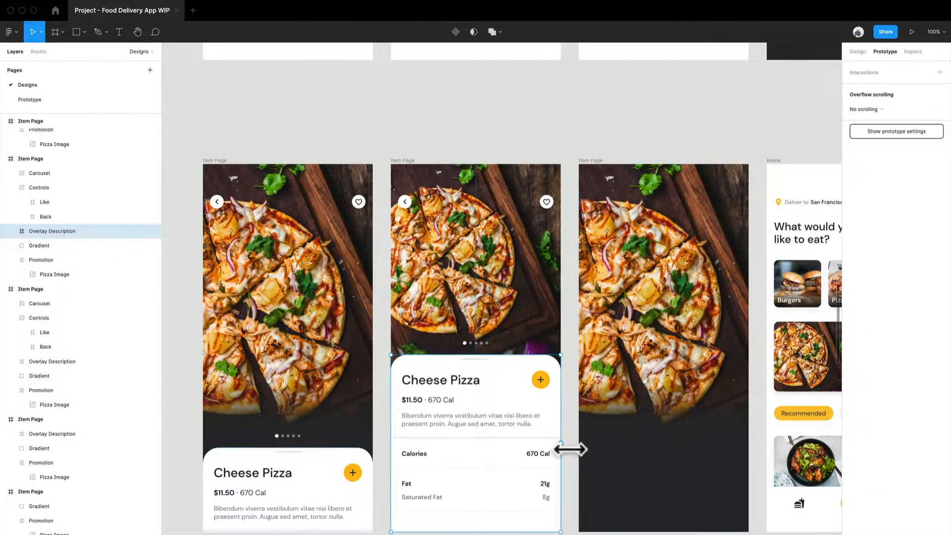
Add an After delay 1ms interaction navigating to Home, smart animate, ease out 300ms
click(940, 72)
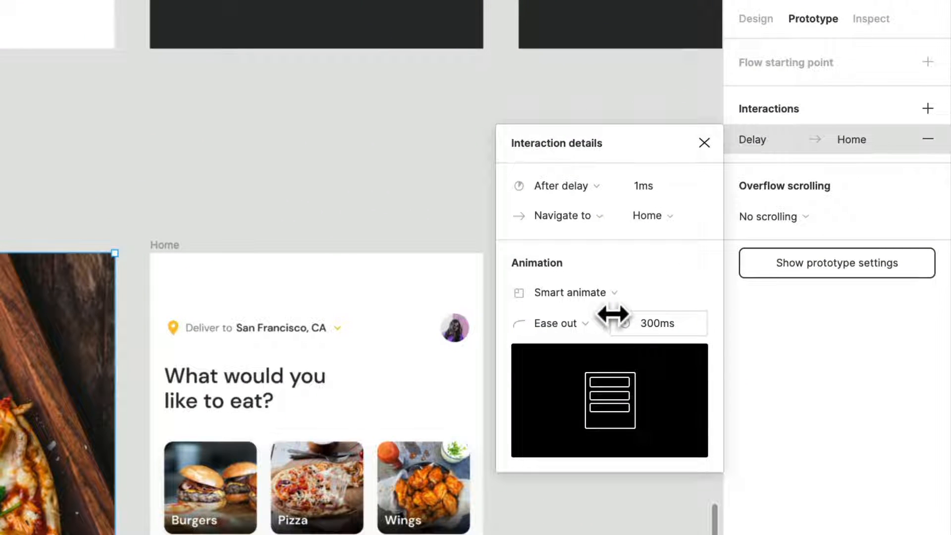
mouse_move(666, 286)
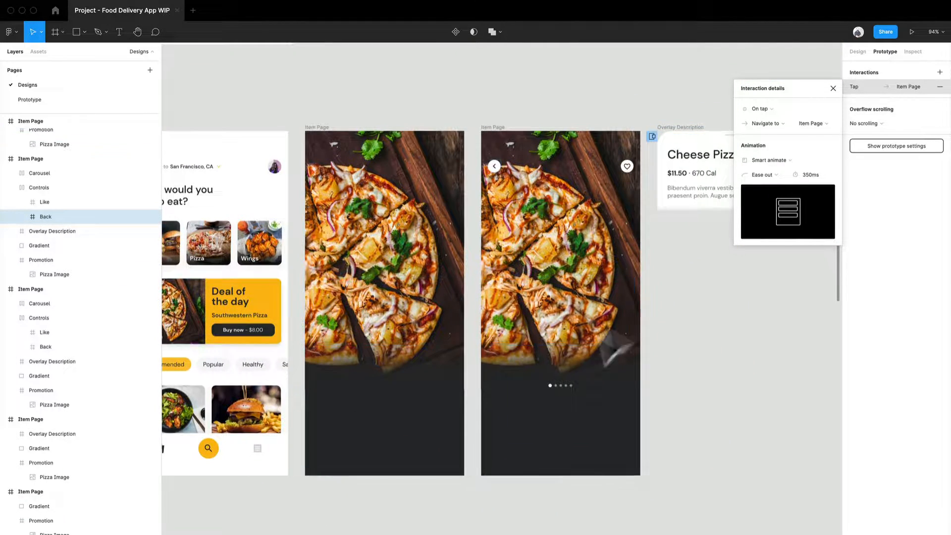
Check the Back layer's On tap interaction: Item Page, smart animate, ease out 350ms
scroll(down, 3)
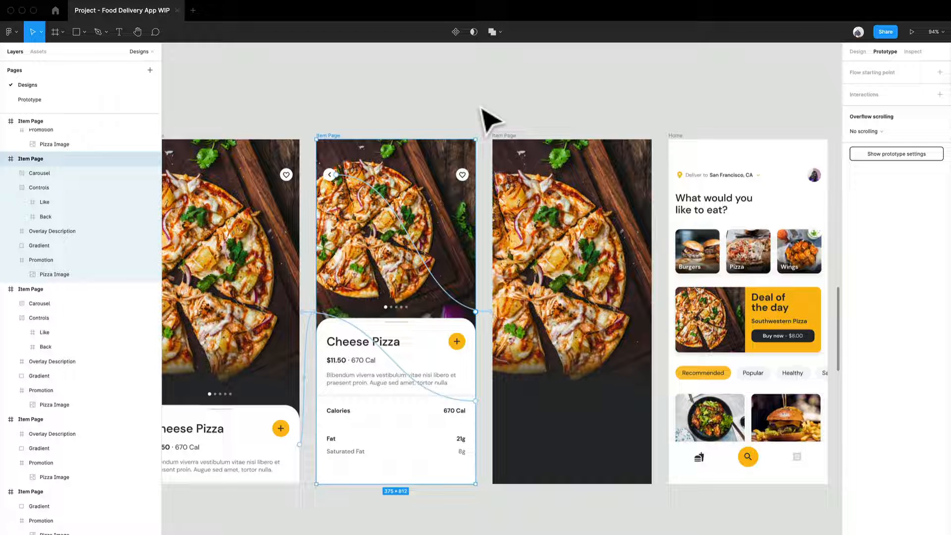
click(330, 175)
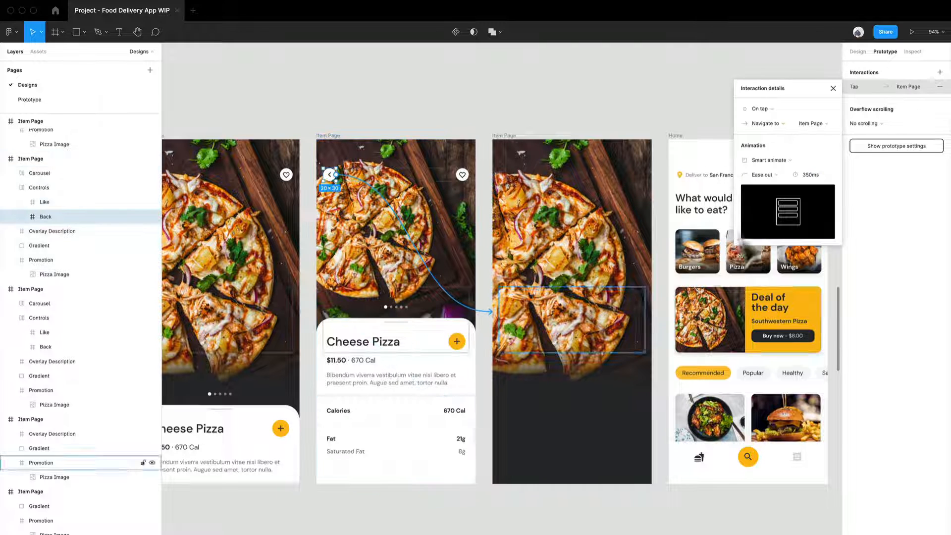
mouse_move(779, 116)
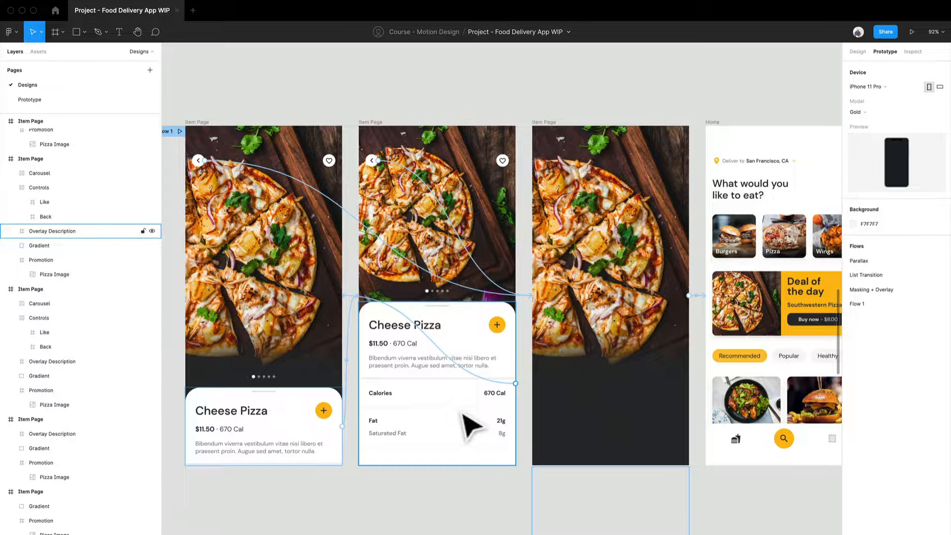
mouse_move(395, 406)
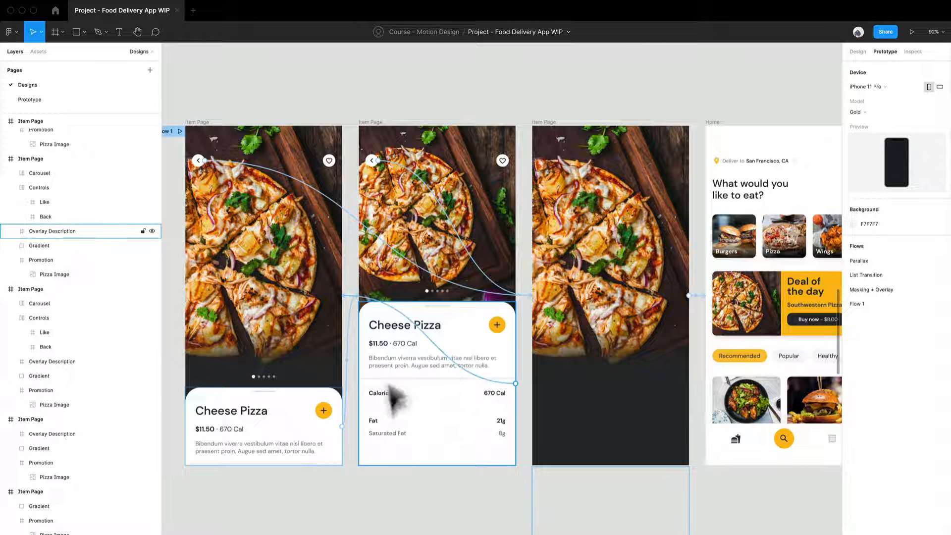
Deselect everything and zoom out to view the Masking + Overlay and Flow 1 rows
click(53, 274)
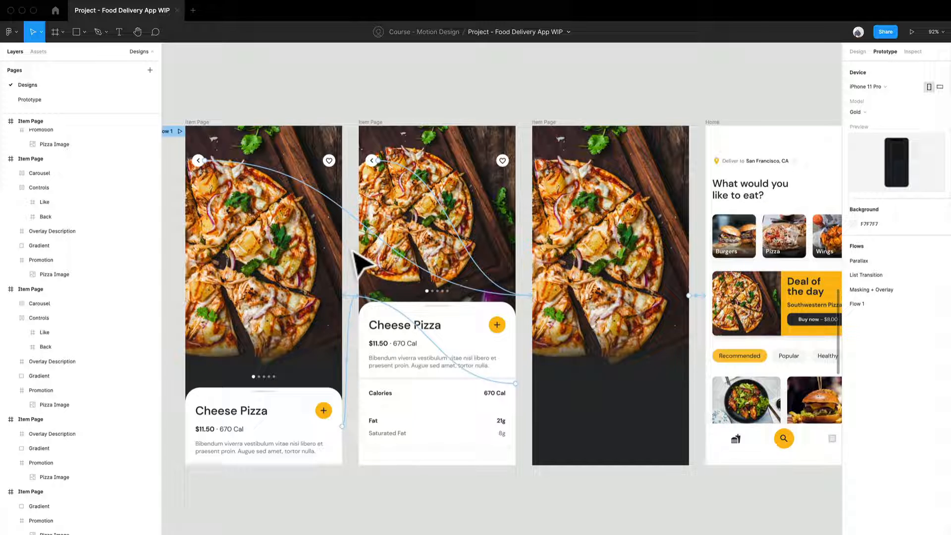
mouse_move(595, 119)
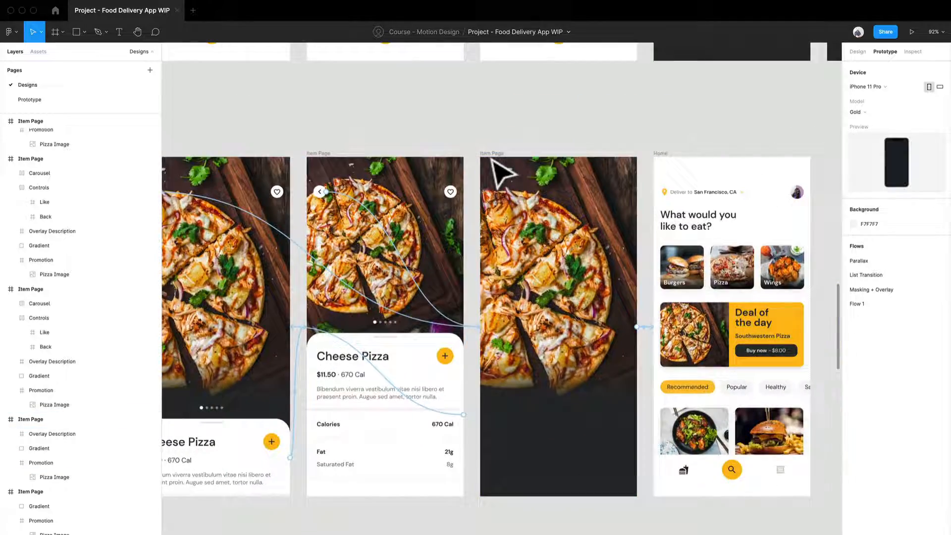
scroll(down, 3)
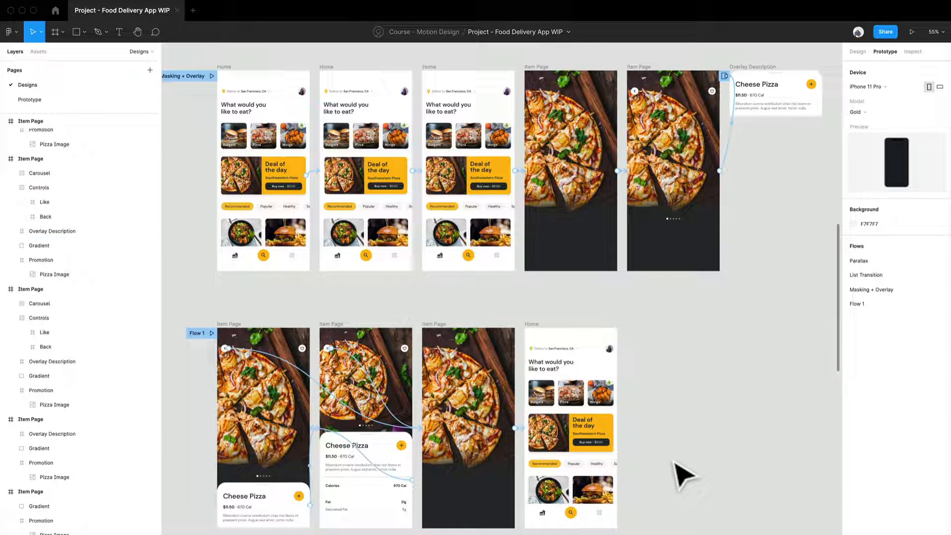
Rename Flow 1 to 'Overlay Cont.' and start presenting the prototype
click(198, 333)
text(Overlay Cont.)
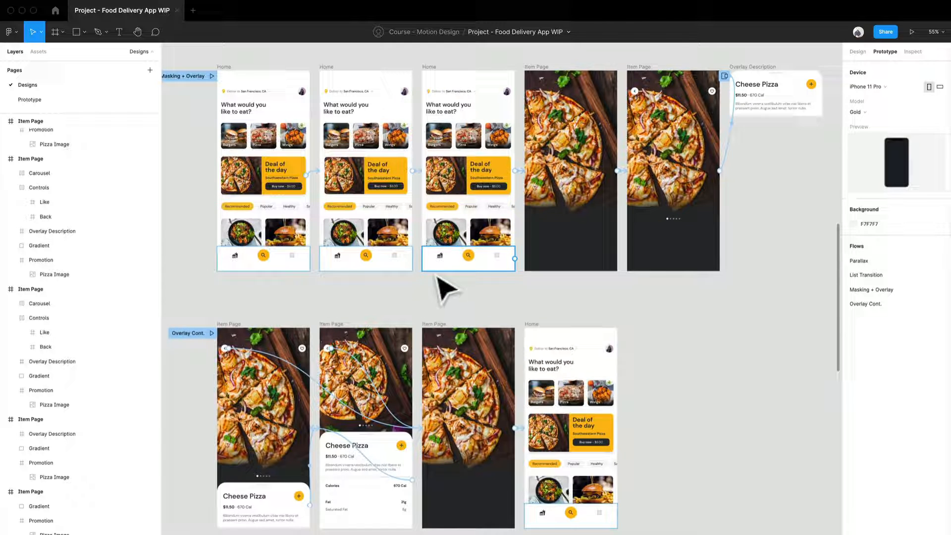
mouse_move(910, 38)
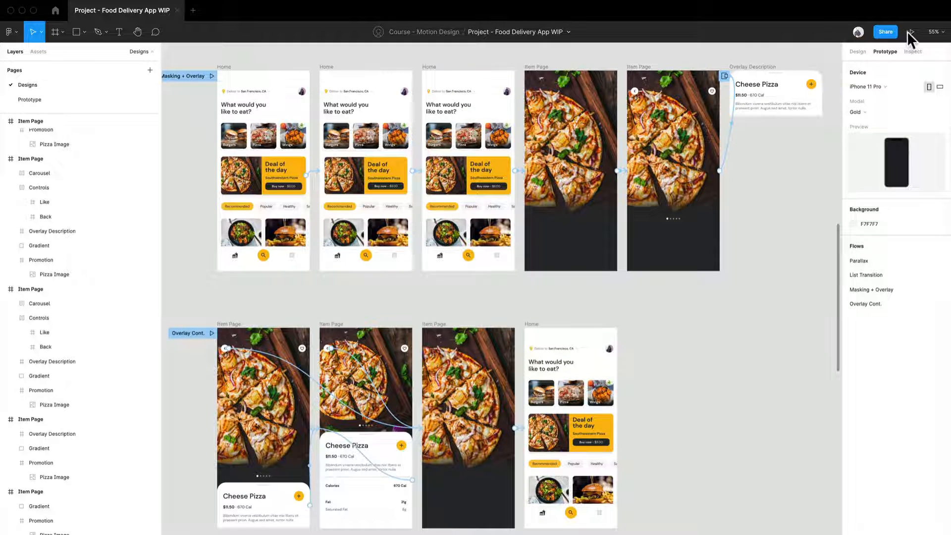
click(928, 32)
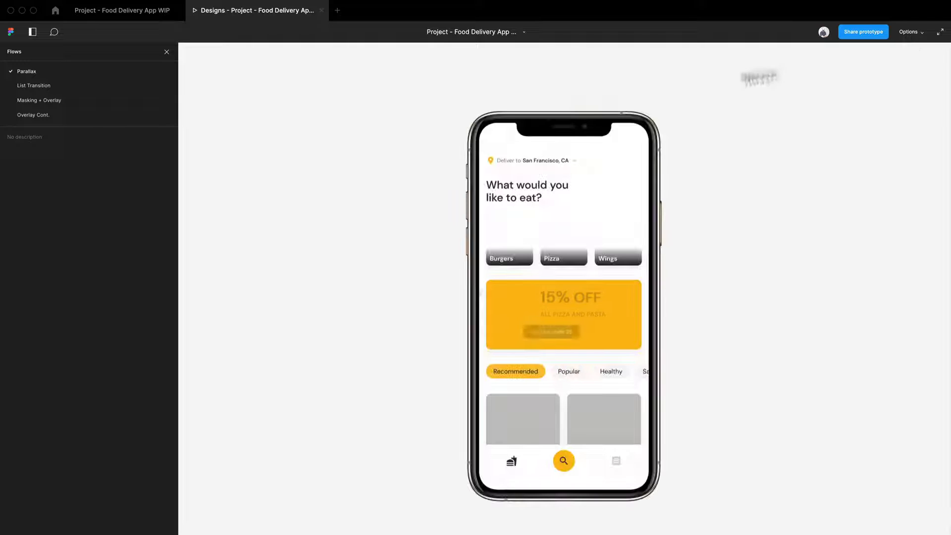
Play the Overlay Cont. flow, opening on the Cheese Pizza item page
click(32, 114)
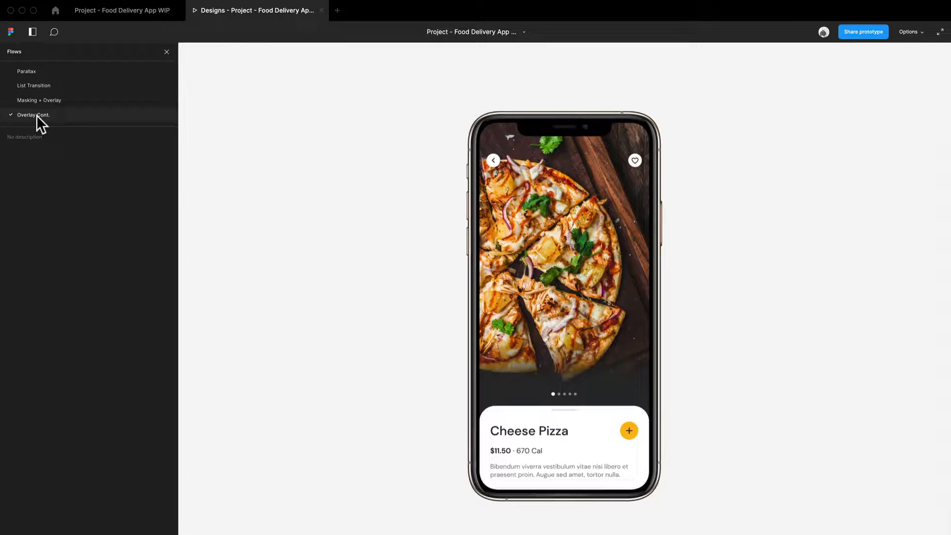
click(938, 32)
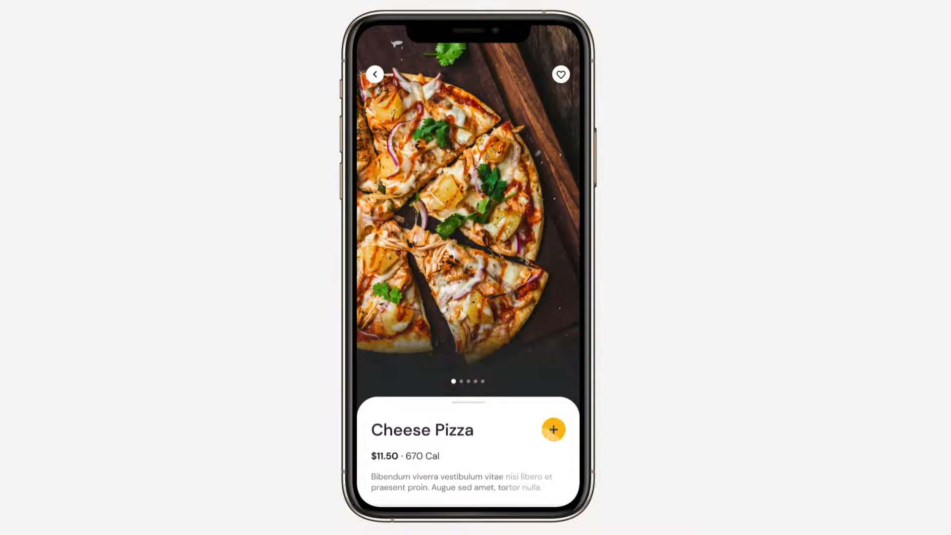
scroll(up, 3)
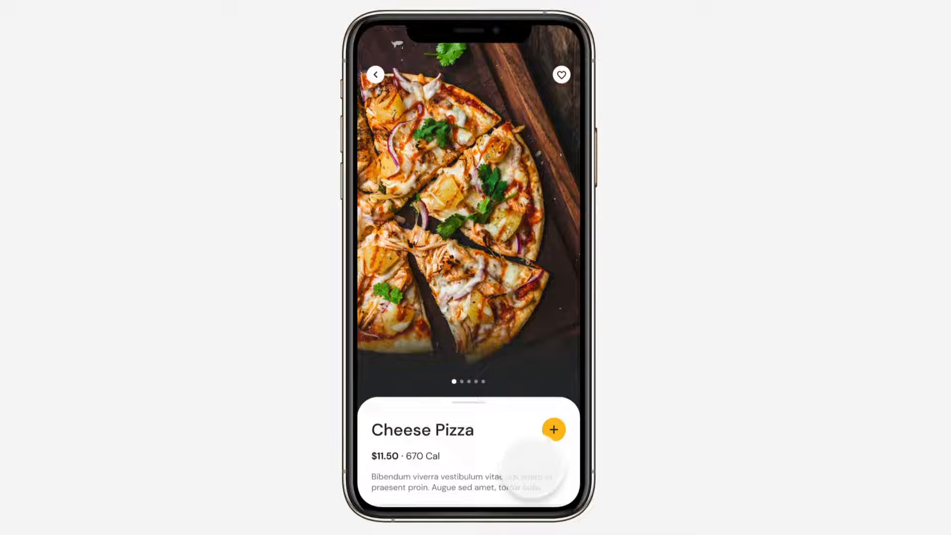
scroll(up, 3)
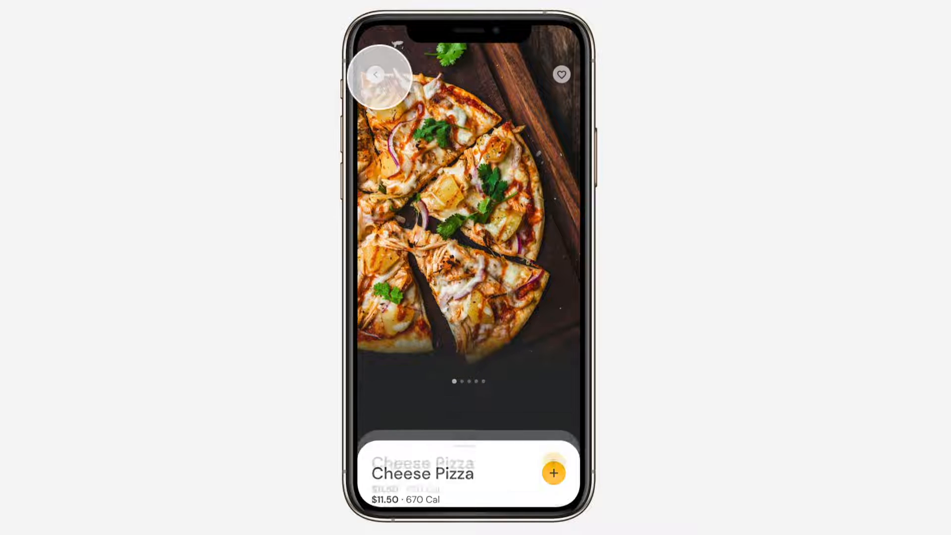
click(376, 74)
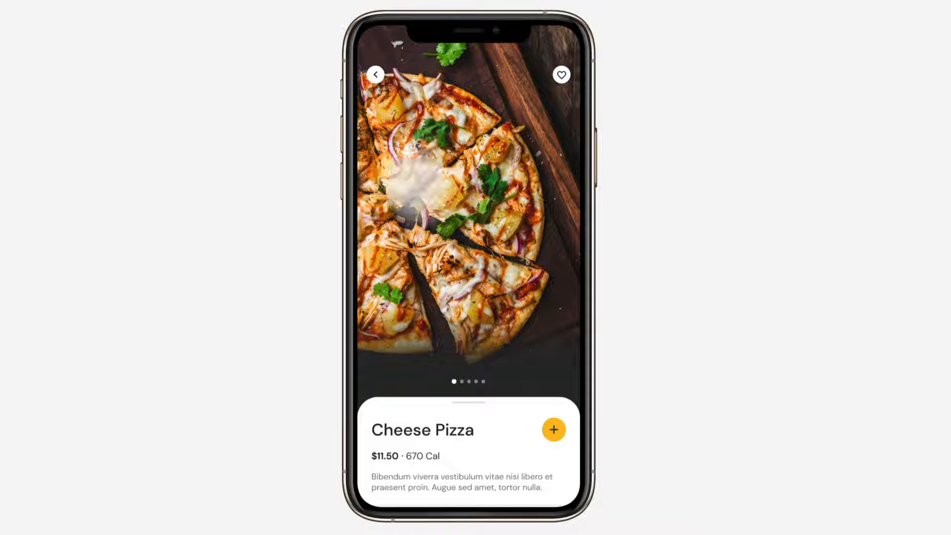
click(553, 429)
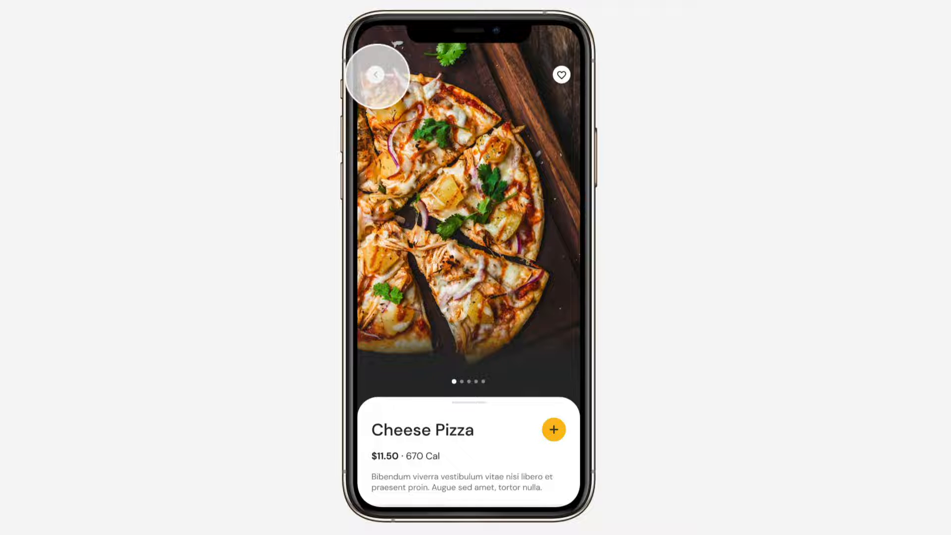
click(378, 73)
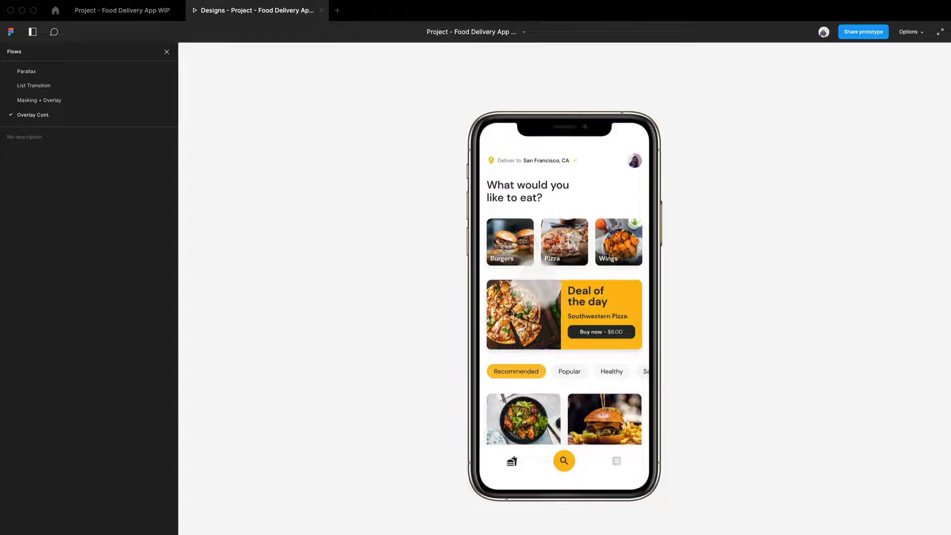
click(563, 242)
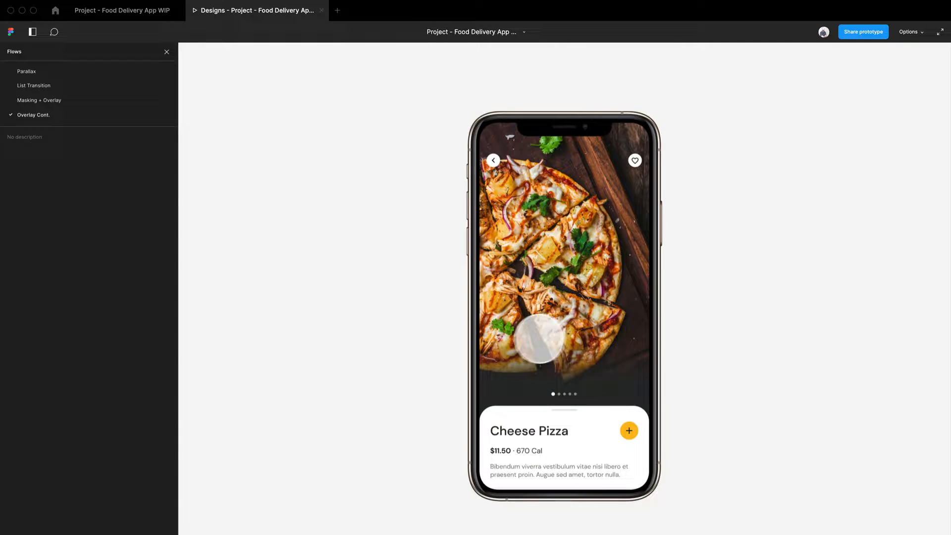